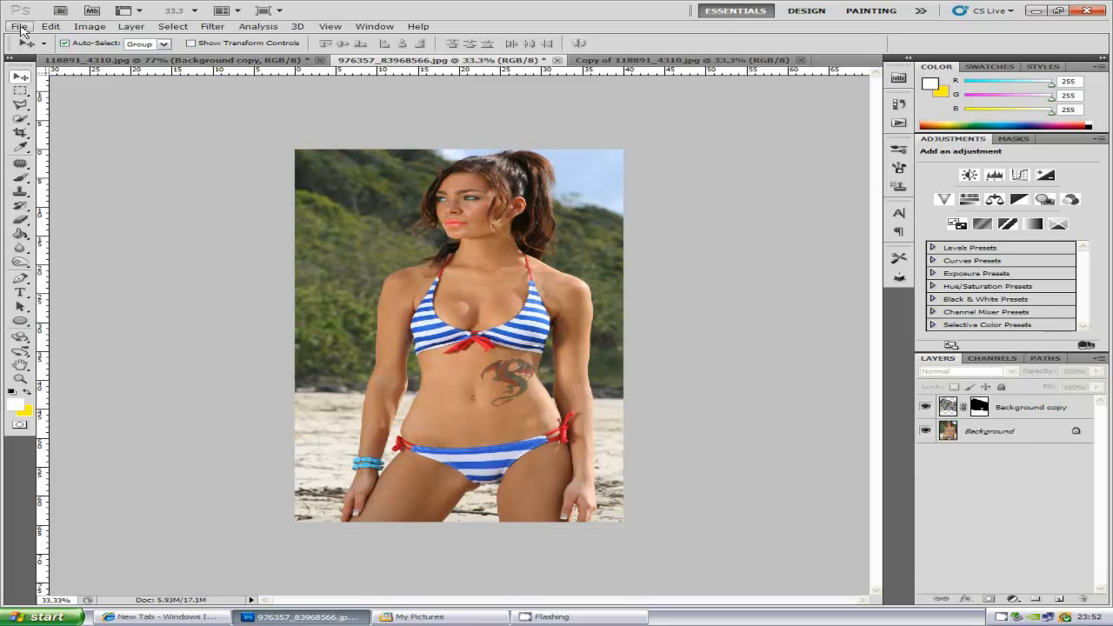
- Bring up the Copy of 118891_4310.jpg tattoo flash sheet document
left_click(18, 26)
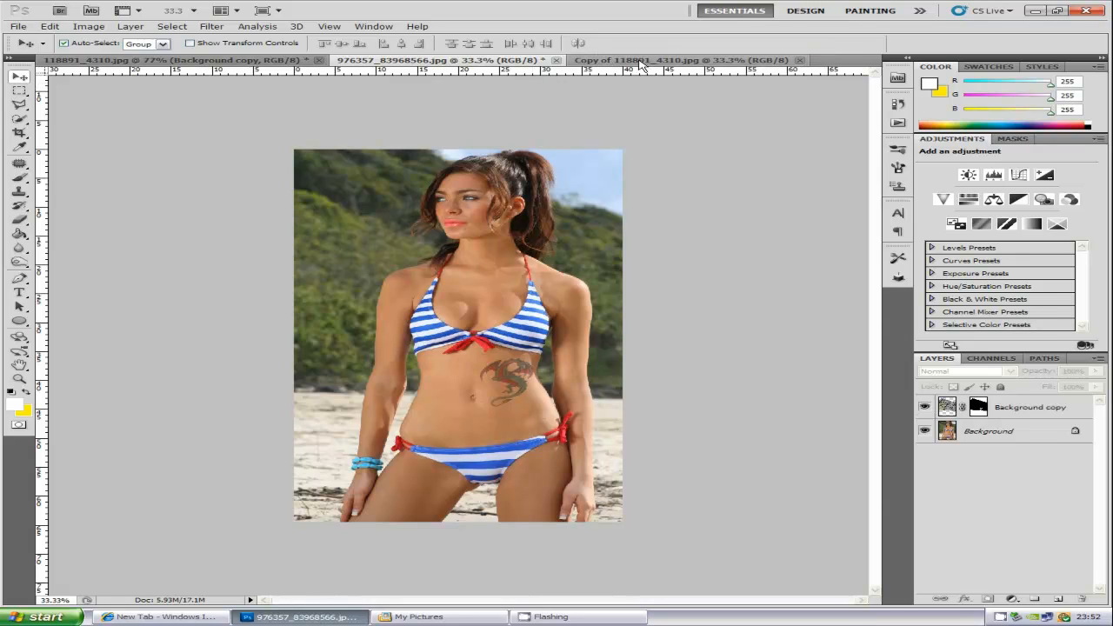
left_click(674, 60)
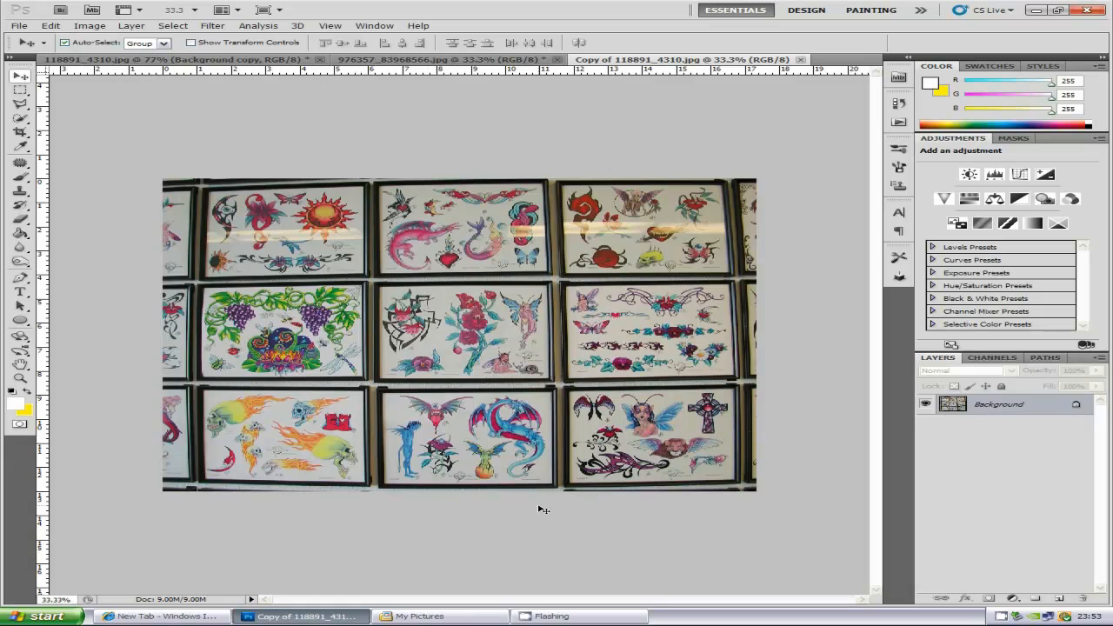
mouse_move(581, 530)
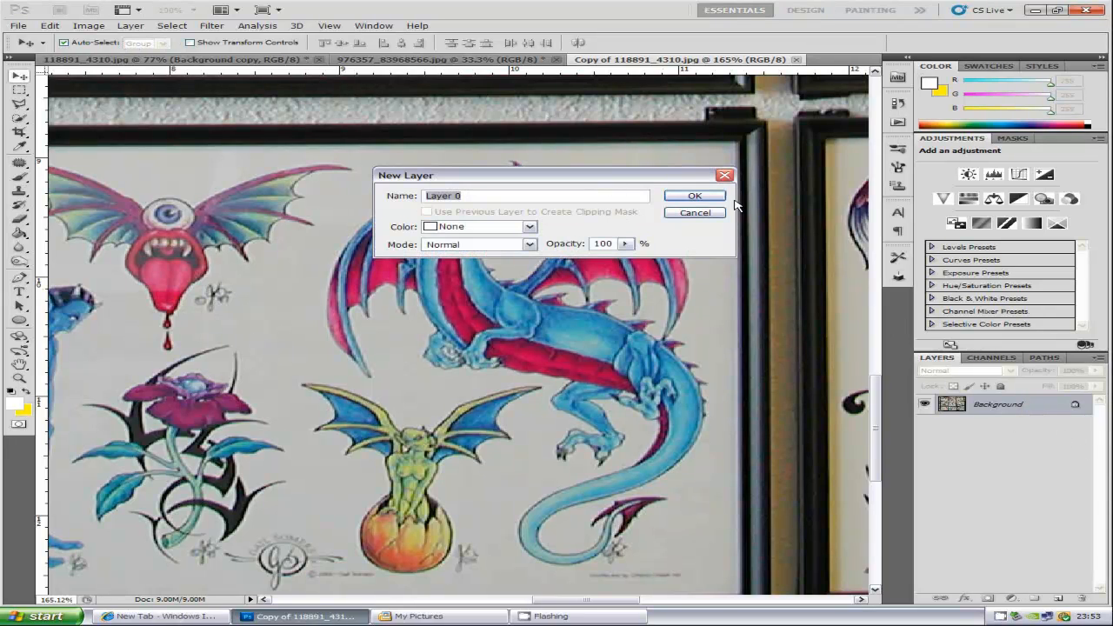
mouse_move(753, 231)
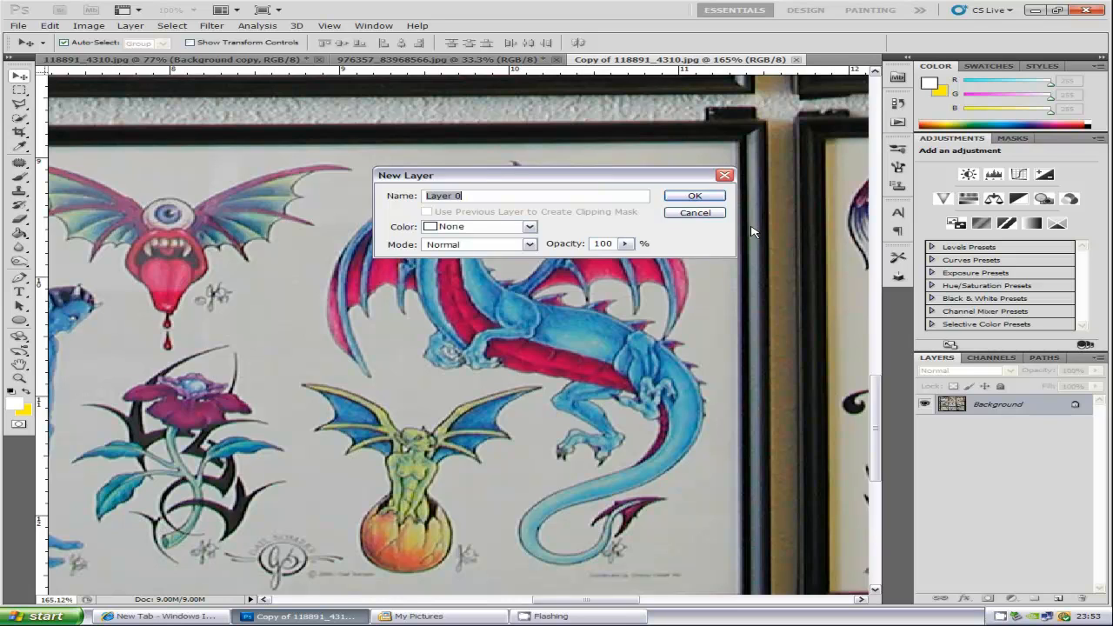
mouse_move(1073, 395)
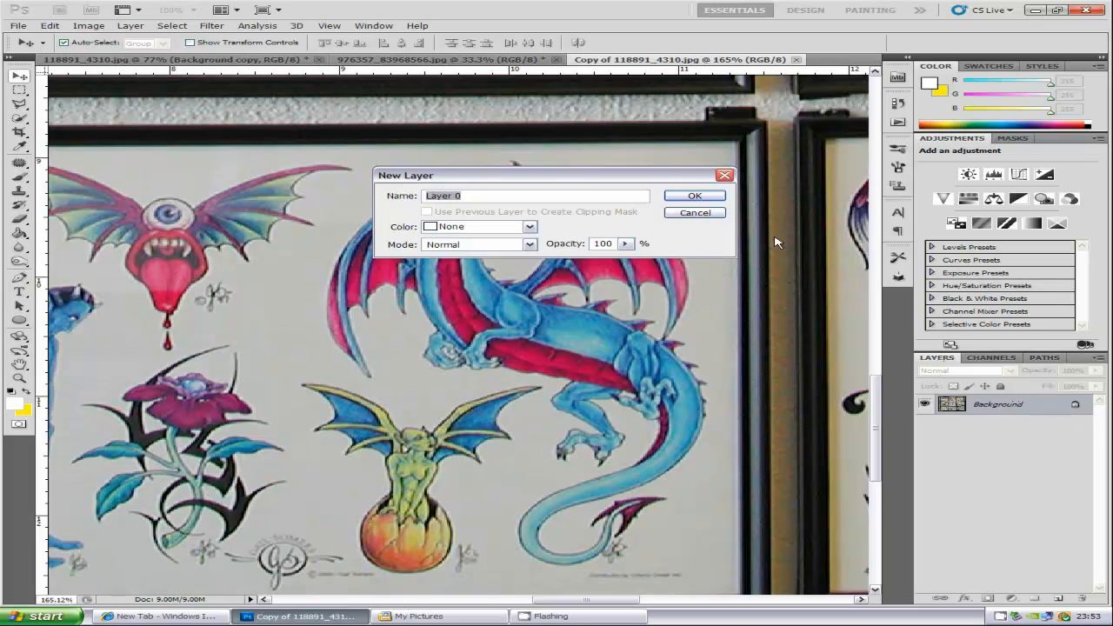
left_click(694, 195)
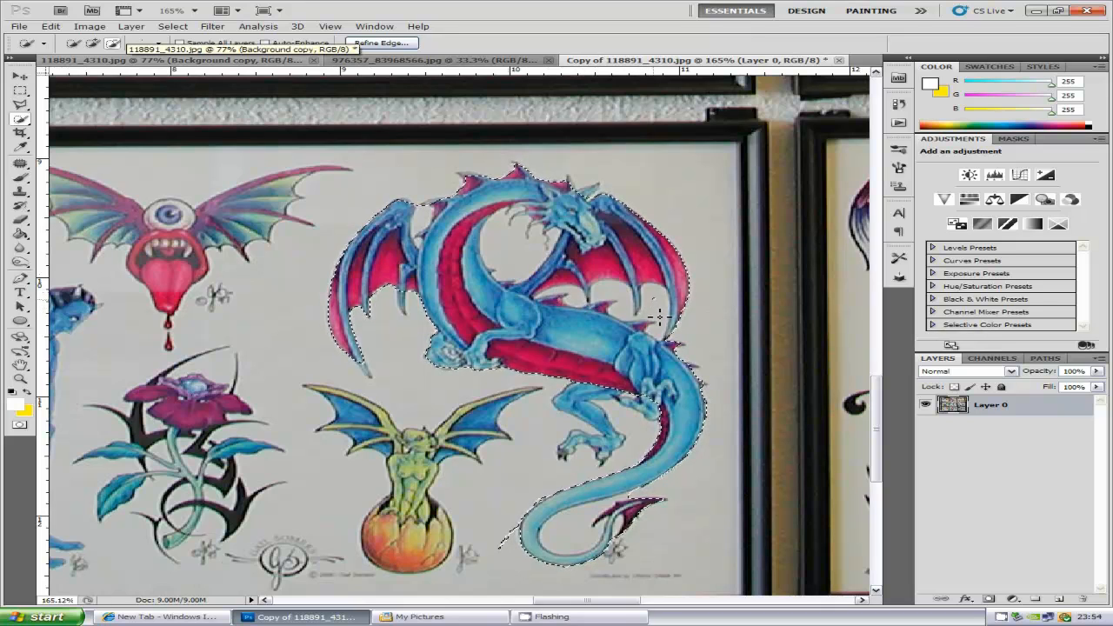
mouse_move(622, 300)
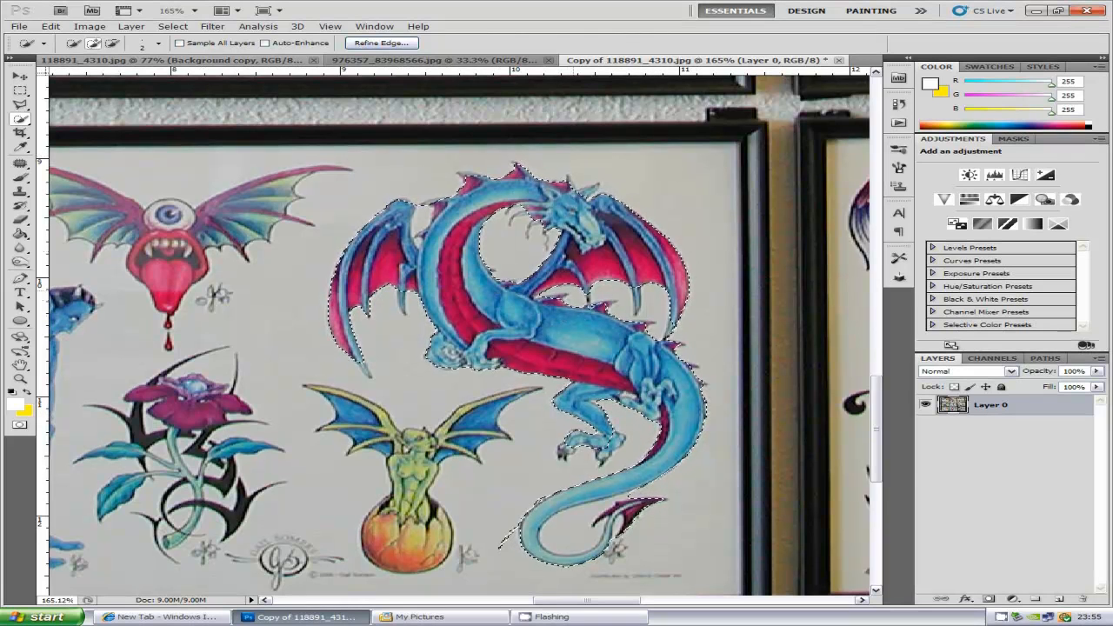
- Open Refine Edge for the dragon selection and preview it On Layers
left_click(172, 26)
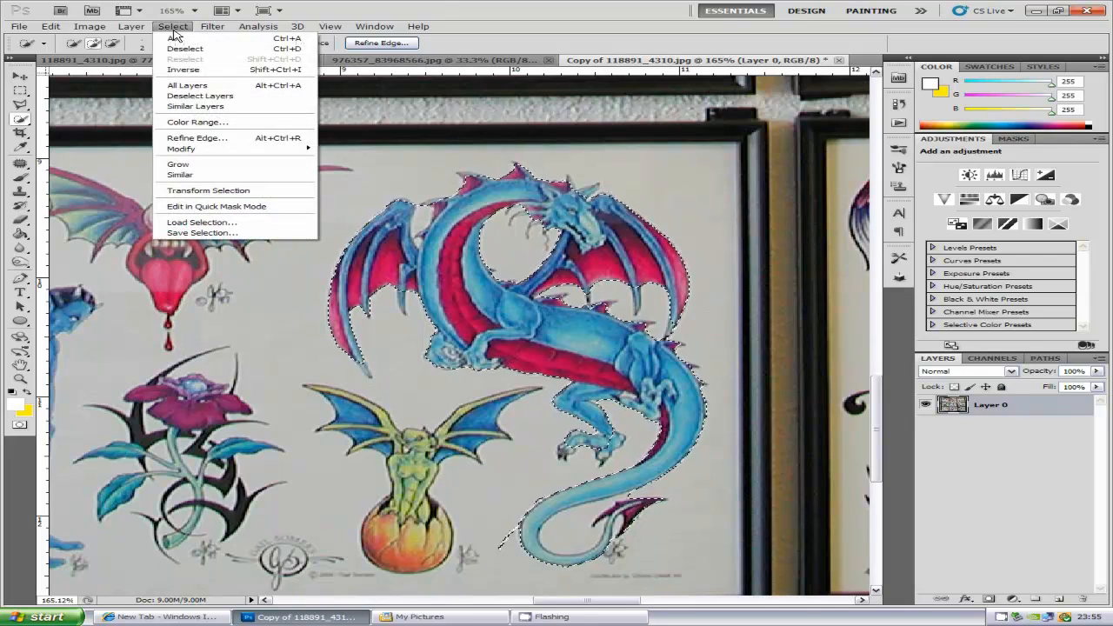
left_click(196, 138)
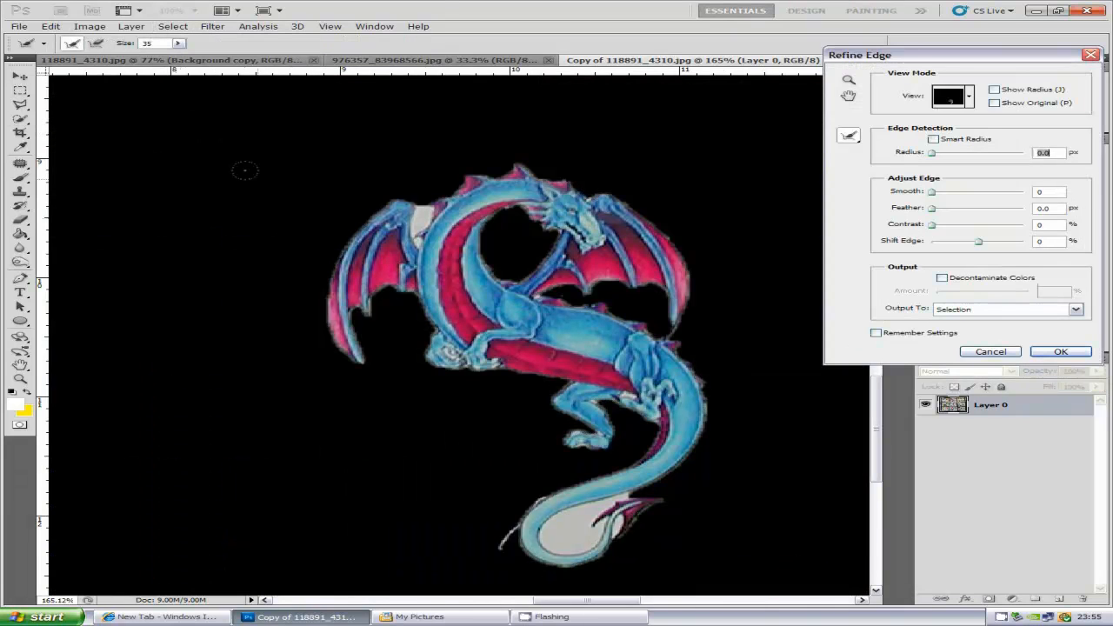
left_click(953, 95)
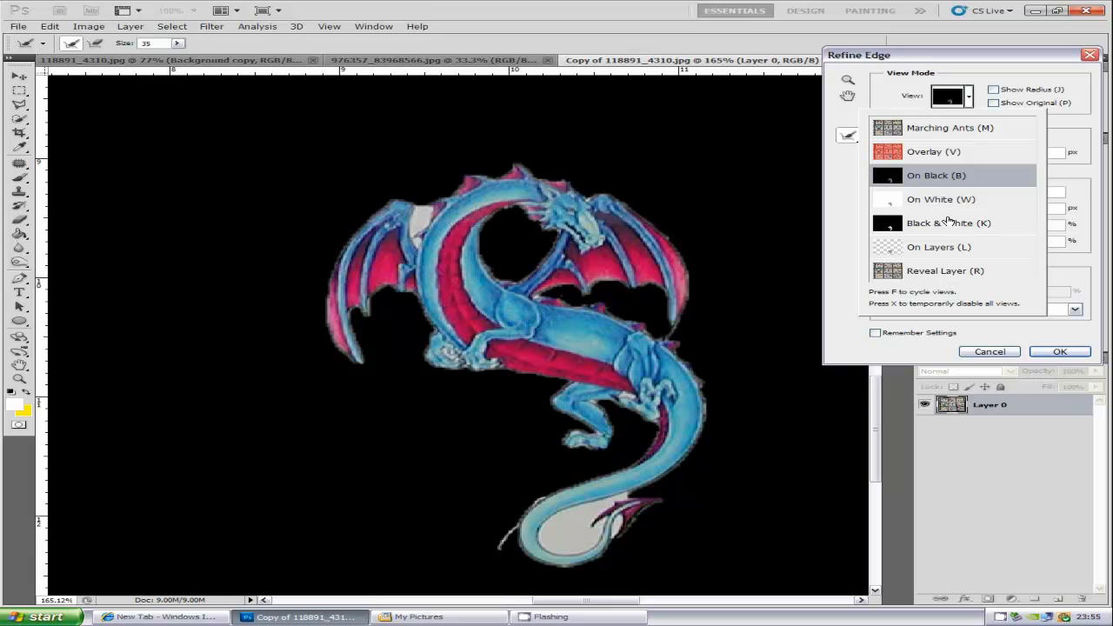
mouse_move(911, 225)
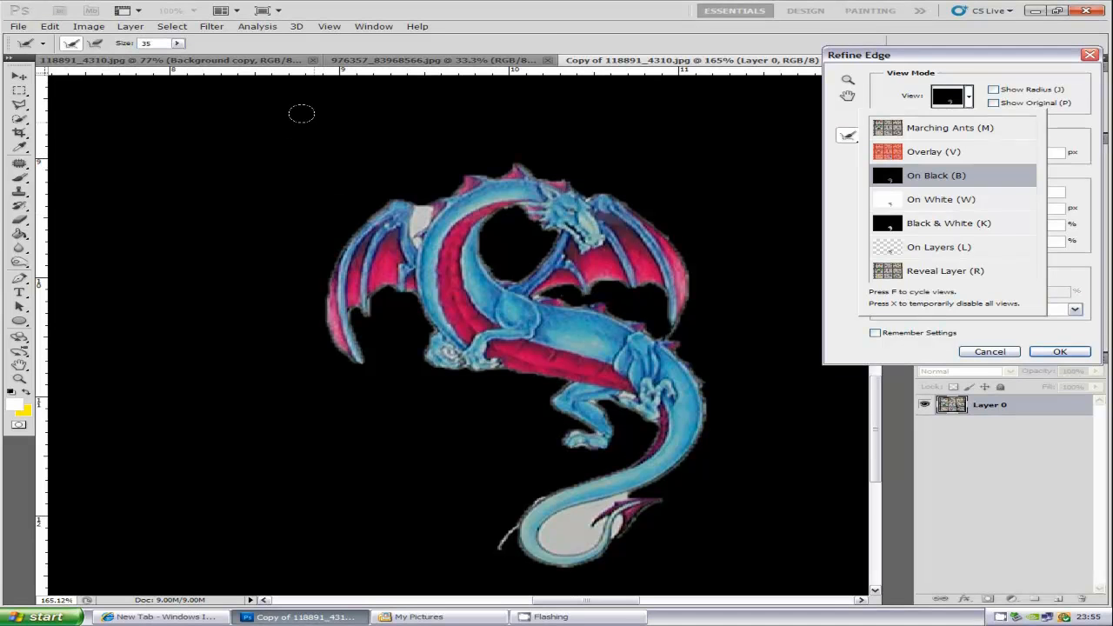
mouse_move(828, 186)
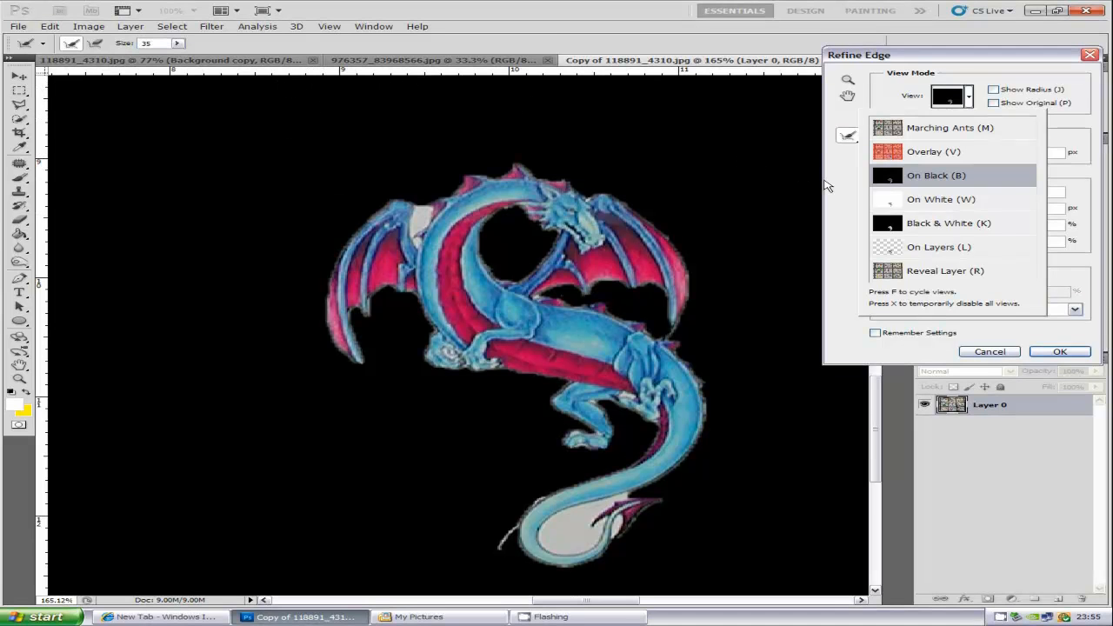
left_click(939, 246)
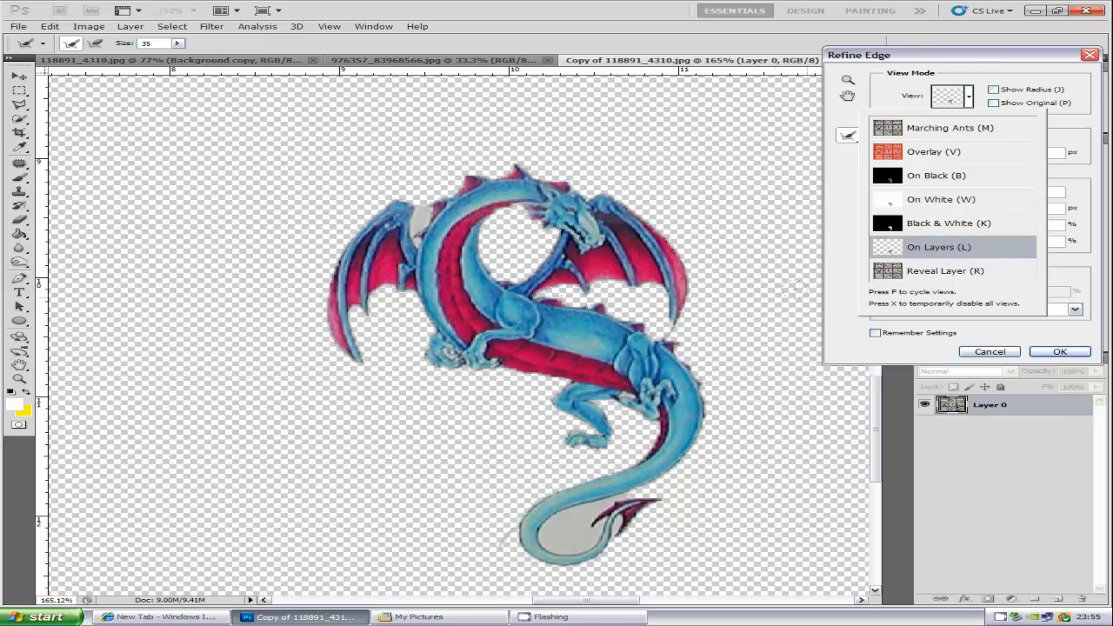
- Enable Smart Radius and set the edge detection radius to about 3.5 px
left_click(968, 96)
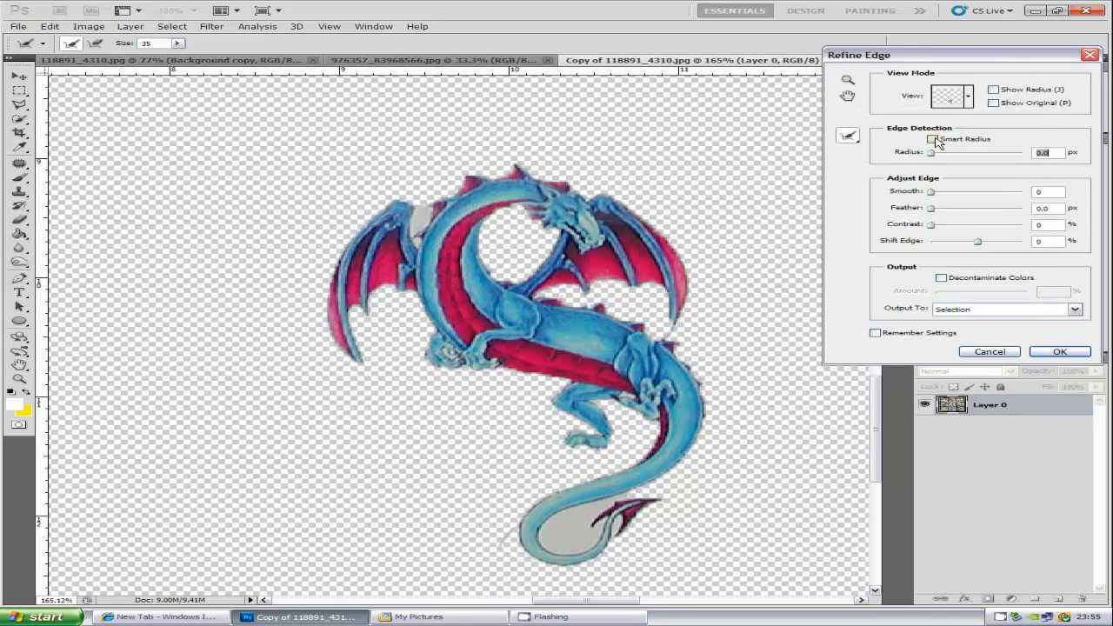
left_click(932, 139)
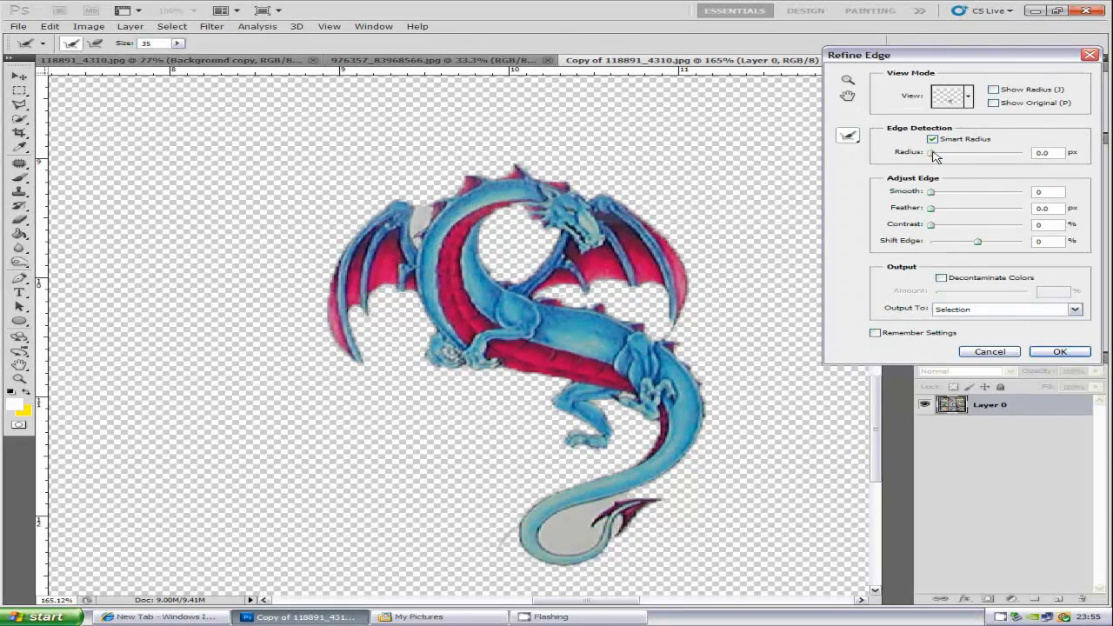
left_click_drag(932, 152, 982, 152)
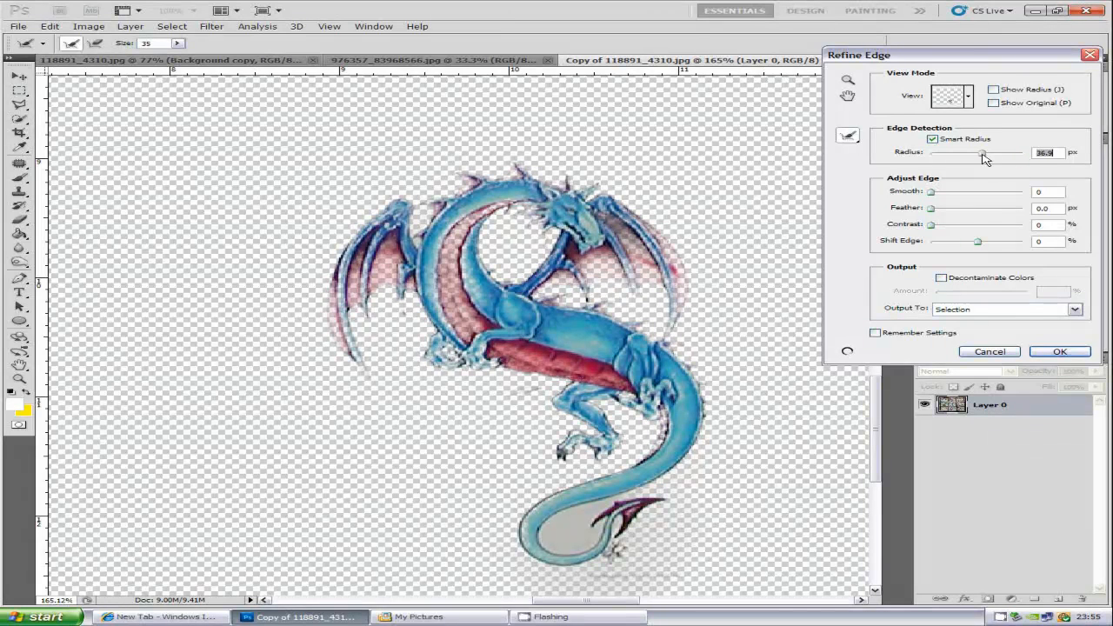
left_click_drag(983, 153, 930, 153)
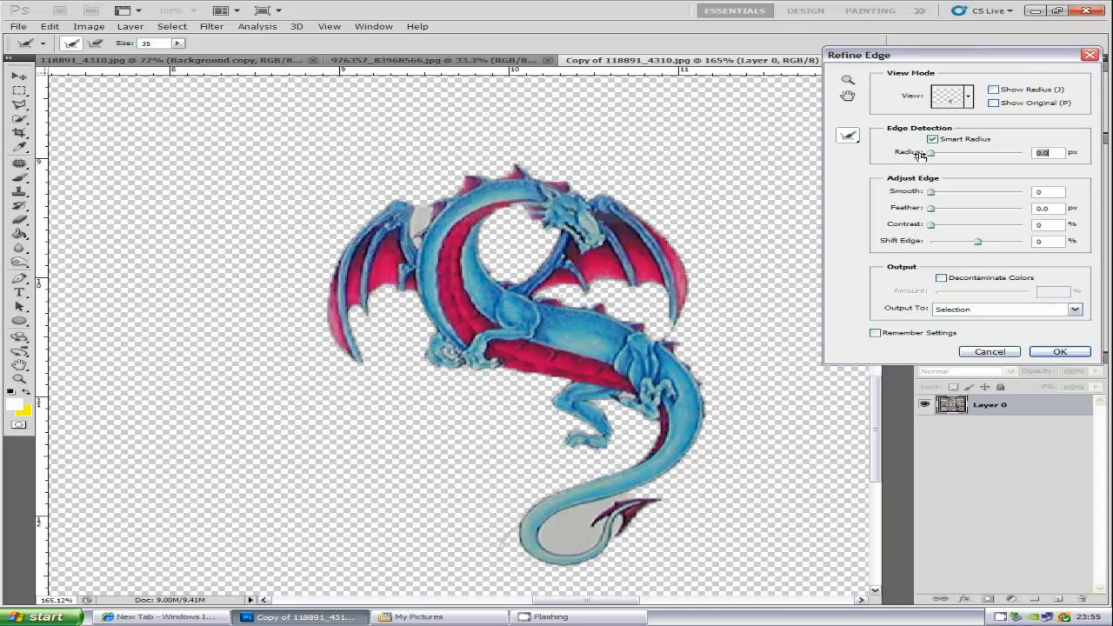
left_click_drag(931, 152, 948, 152)
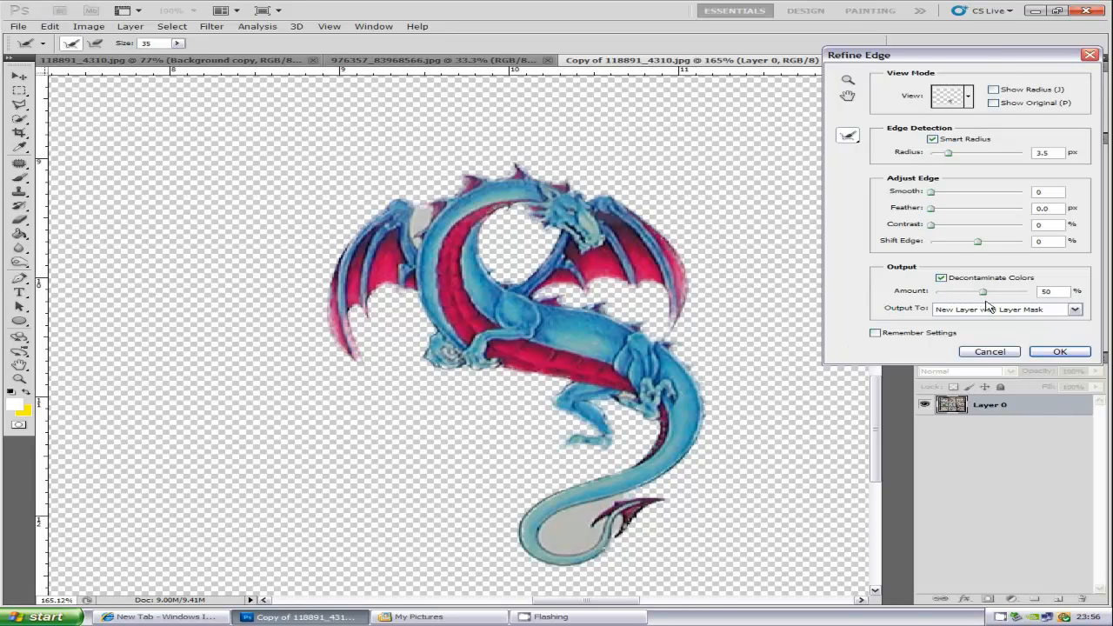
- Raise colour decontamination to 100%, feather the dragon's edges, and apply the refinement
left_click_drag(983, 292, 1000, 291)
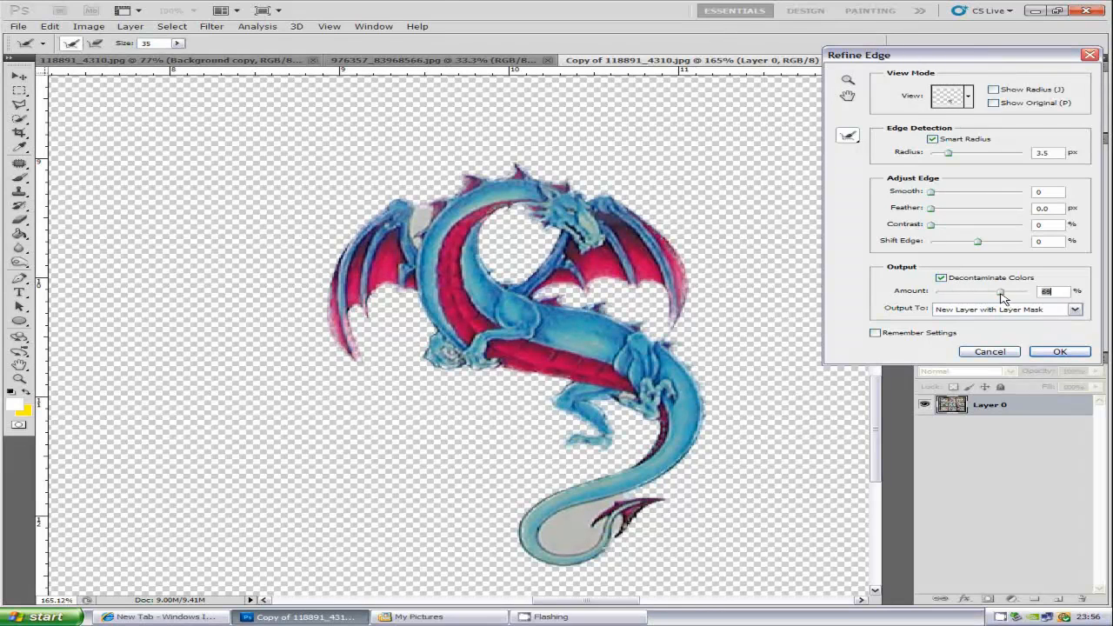
left_click_drag(1002, 291, 1030, 291)
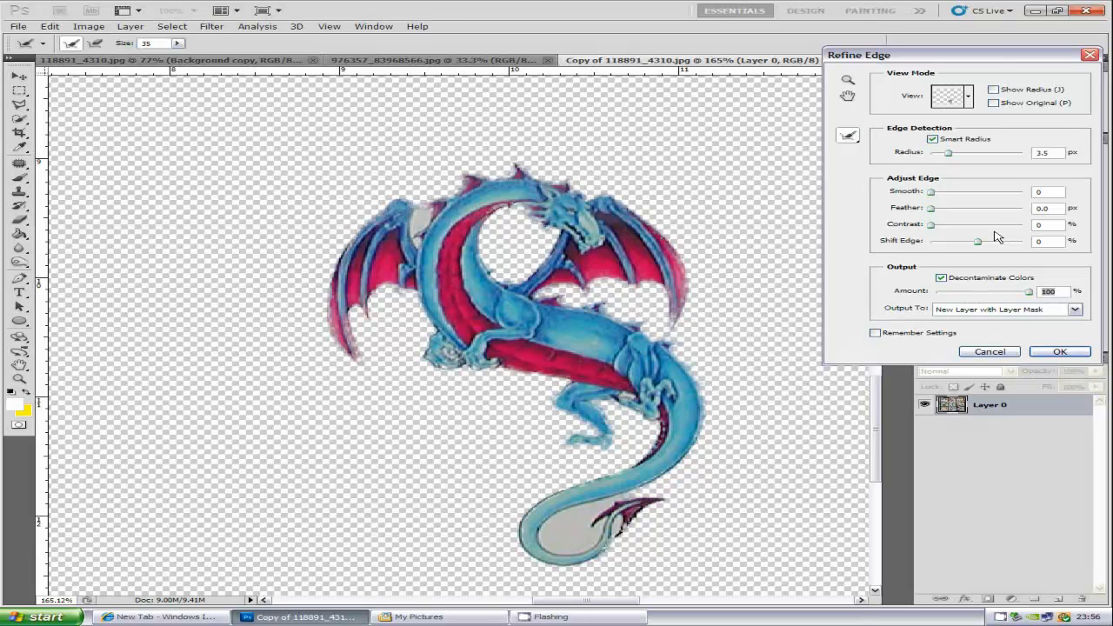
mouse_move(974, 242)
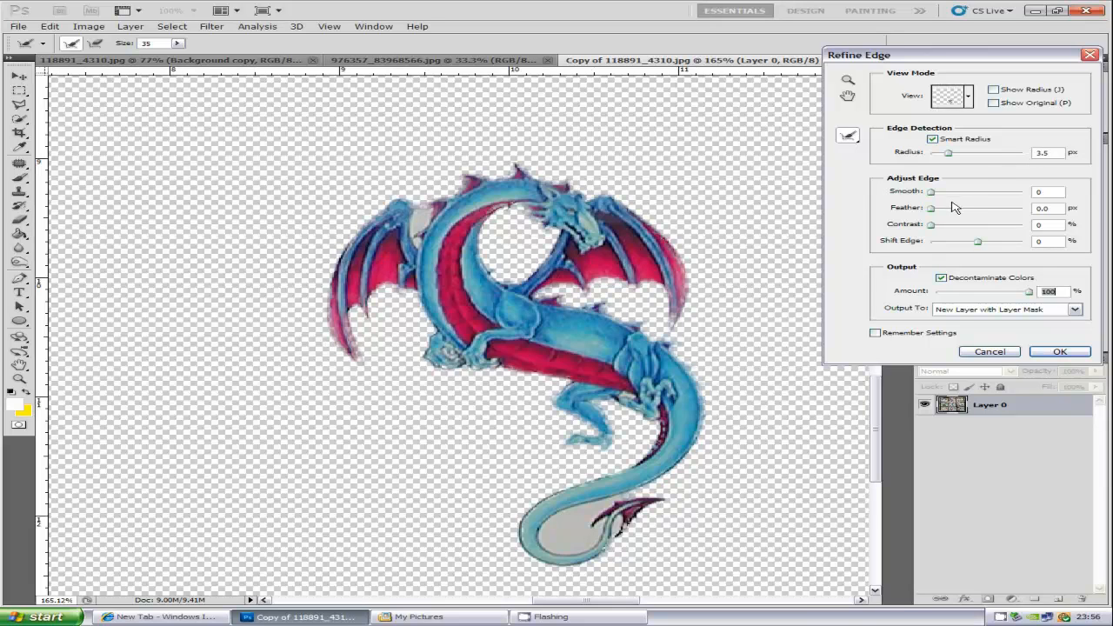
left_click_drag(932, 208, 941, 208)
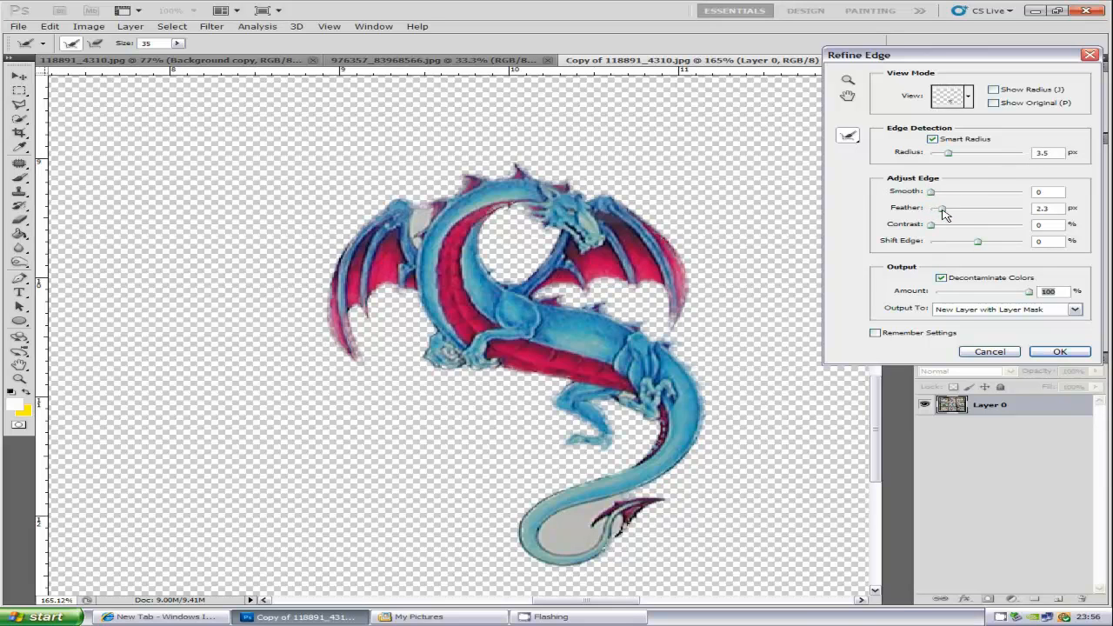
left_click_drag(941, 208, 932, 208)
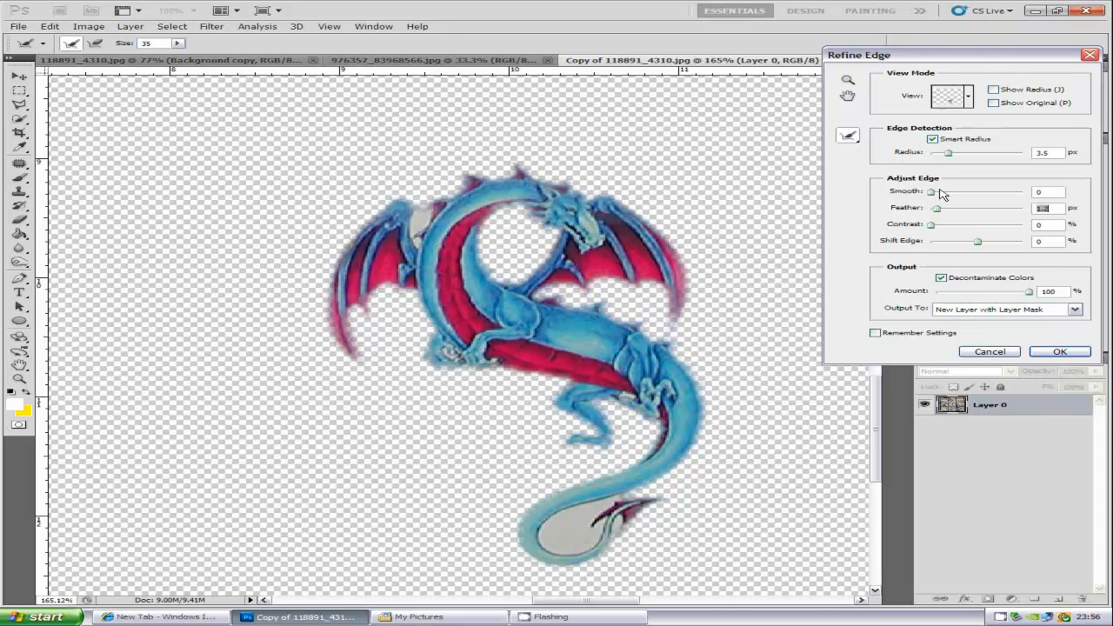
mouse_move(1087, 344)
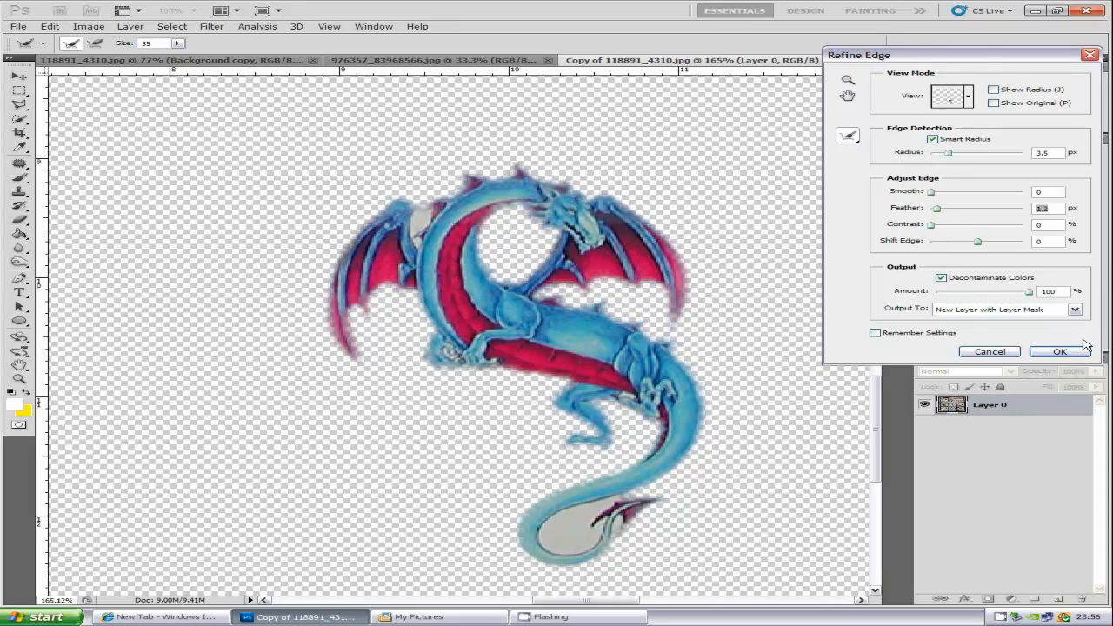
left_click(1059, 351)
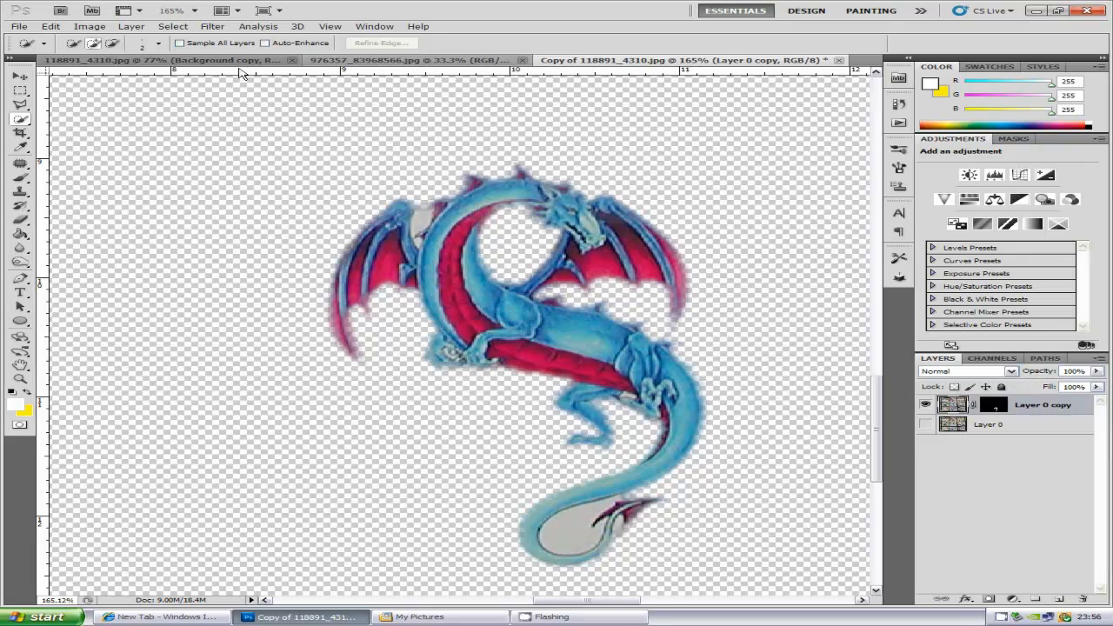
mouse_move(226, 59)
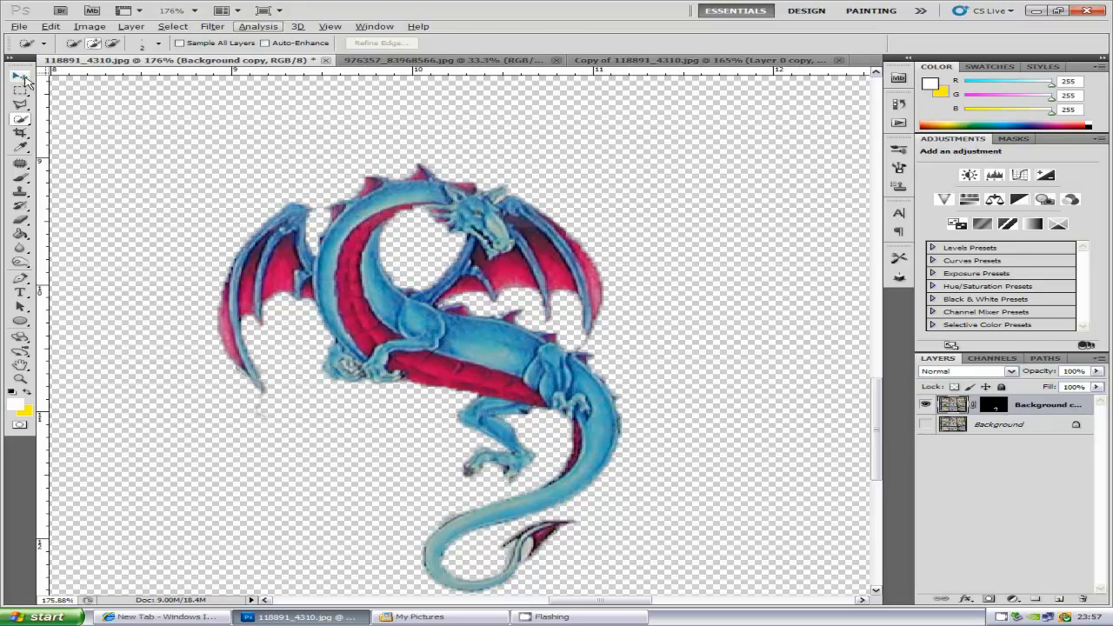
- Select the Move tool to reposition the masked dragon layer
left_click(20, 76)
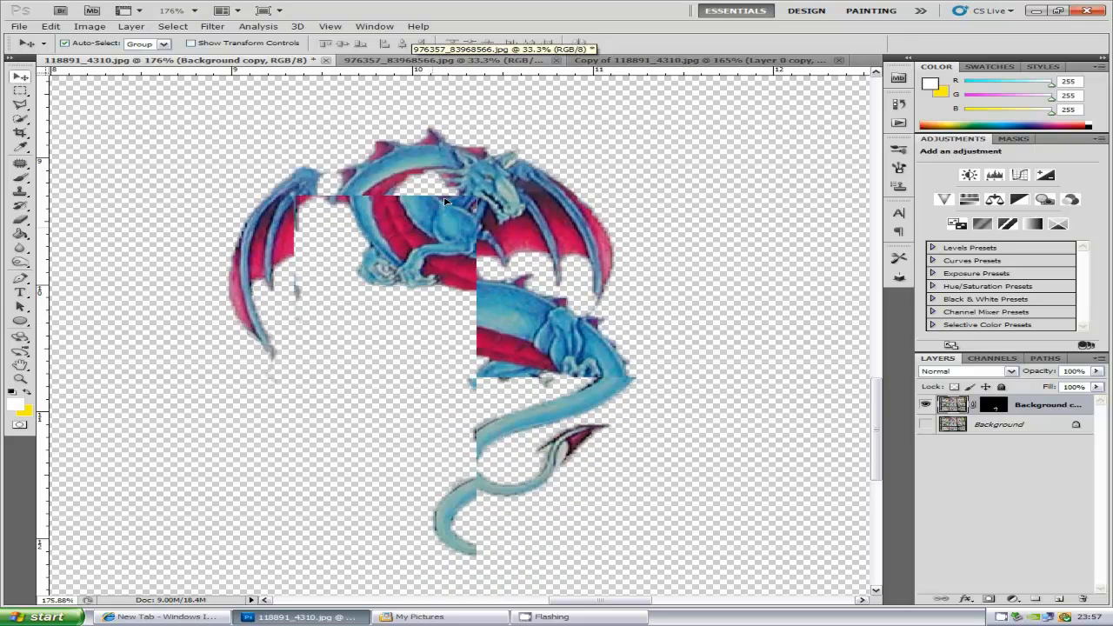
- Carry the cut-out dragon over to the 976357_83968566.jpg beach photo document
scroll("down", 3)
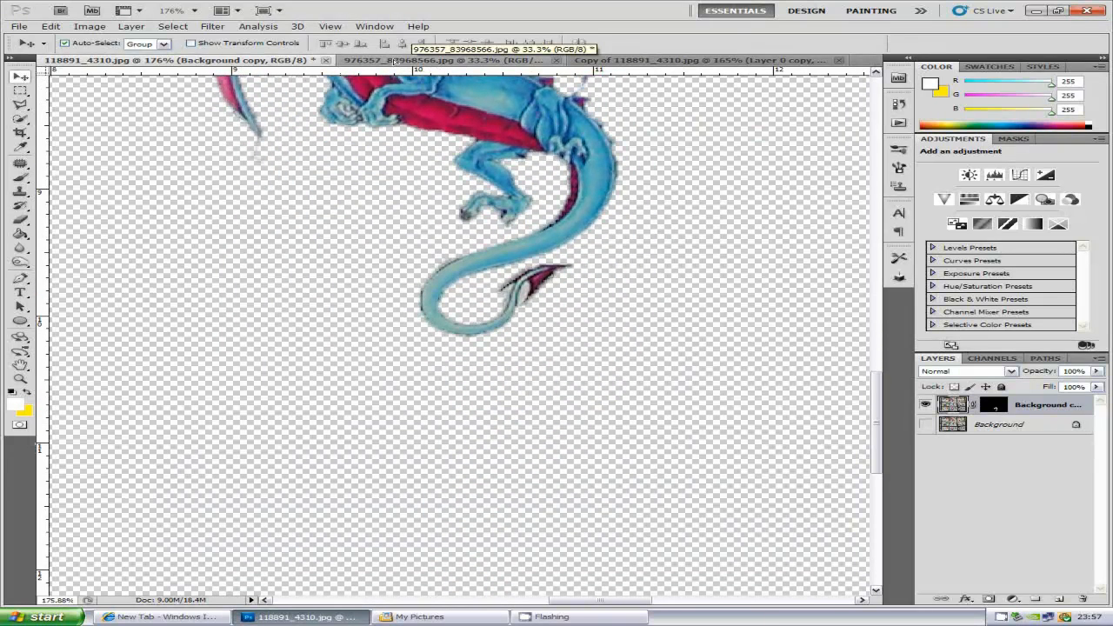
left_click(444, 60)
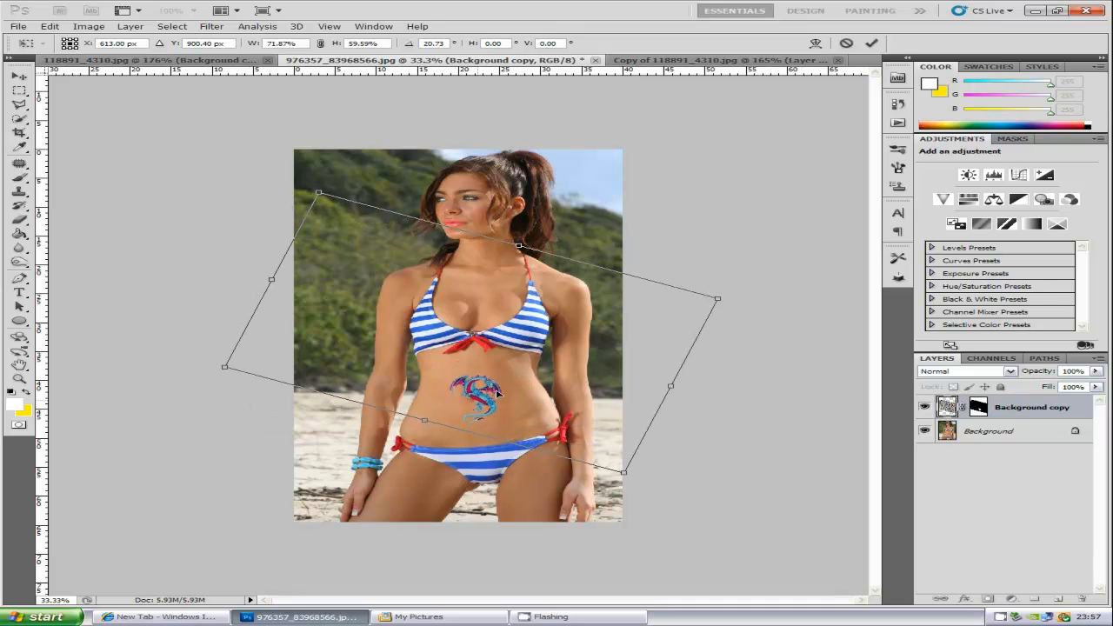
- Move the dragon onto the model's stomach and commit its placement and rotation
left_click_drag(474, 387, 500, 391)
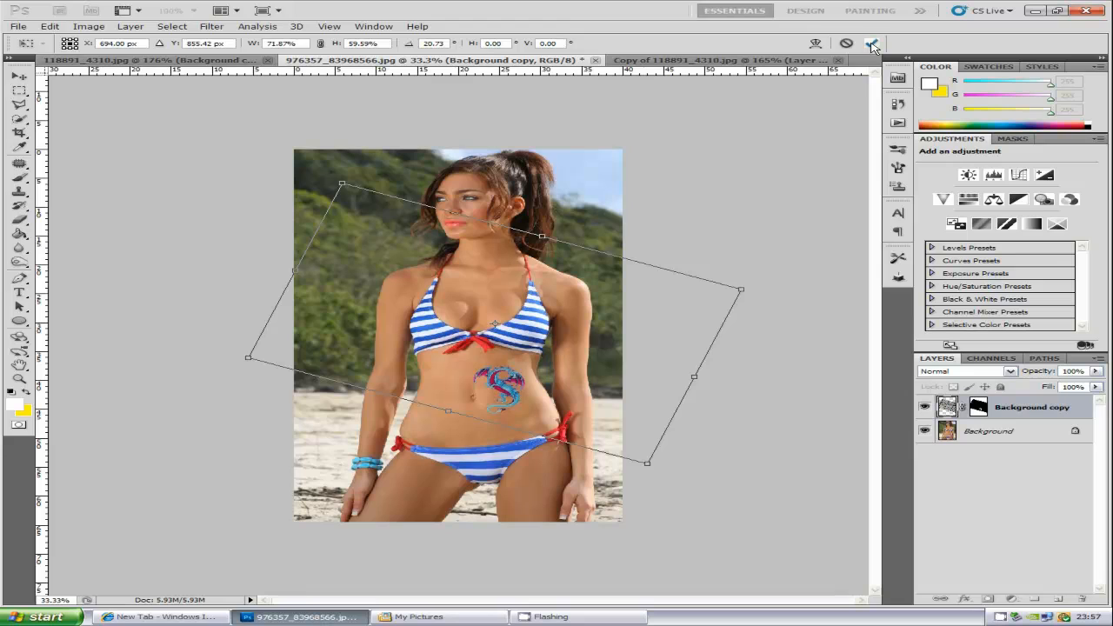
left_click(872, 43)
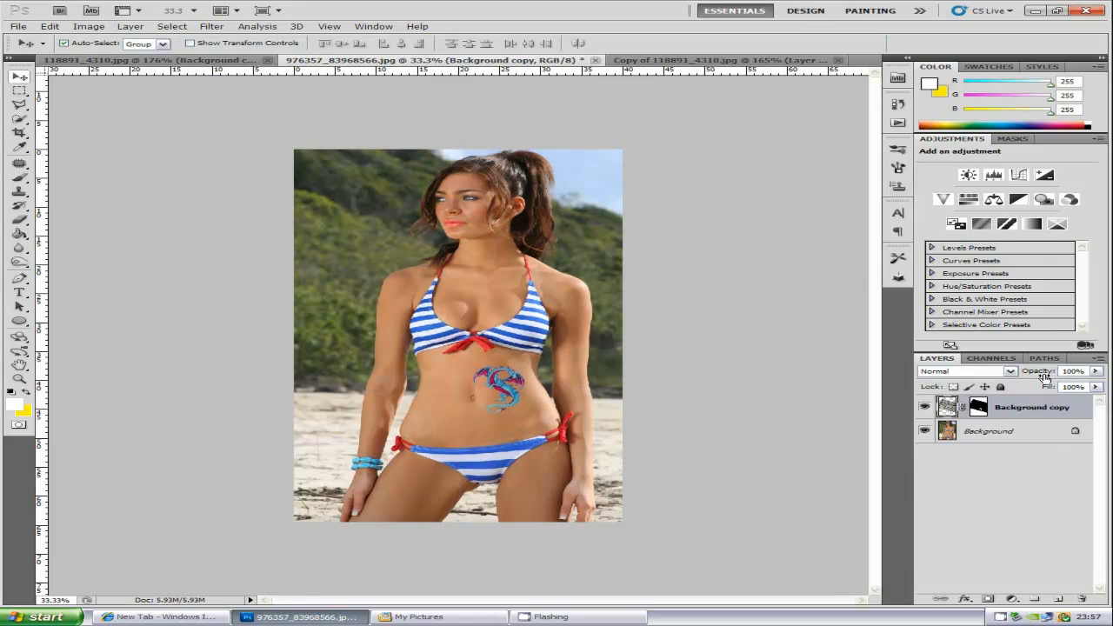
- Set the dragon layer to Multiply blend at about 45% opacity
left_click(1009, 371)
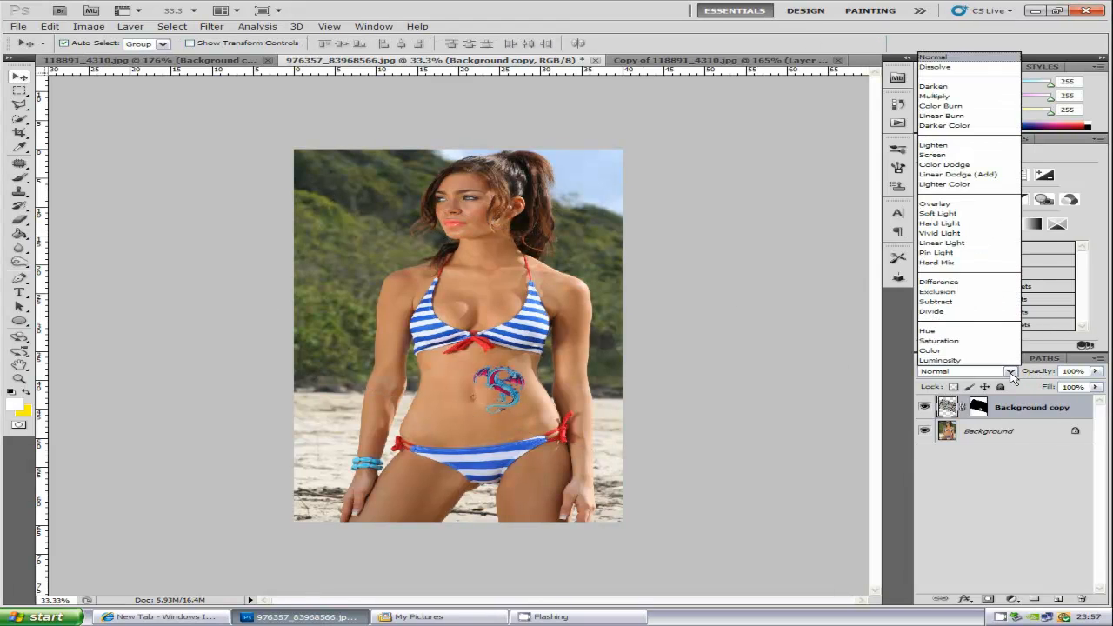
left_click(935, 96)
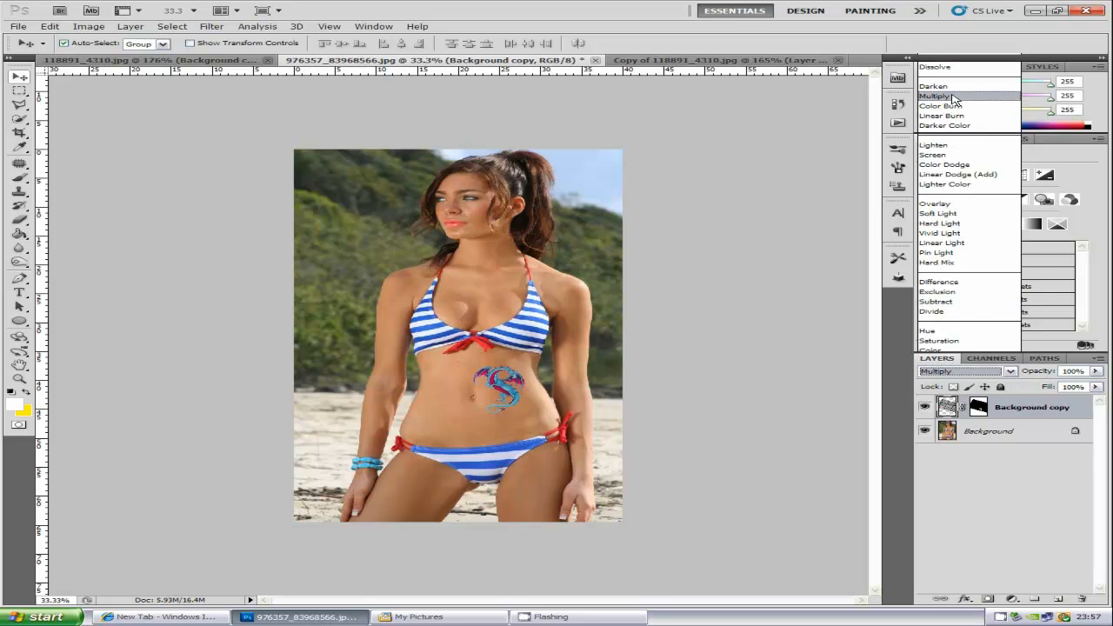
left_click(935, 95)
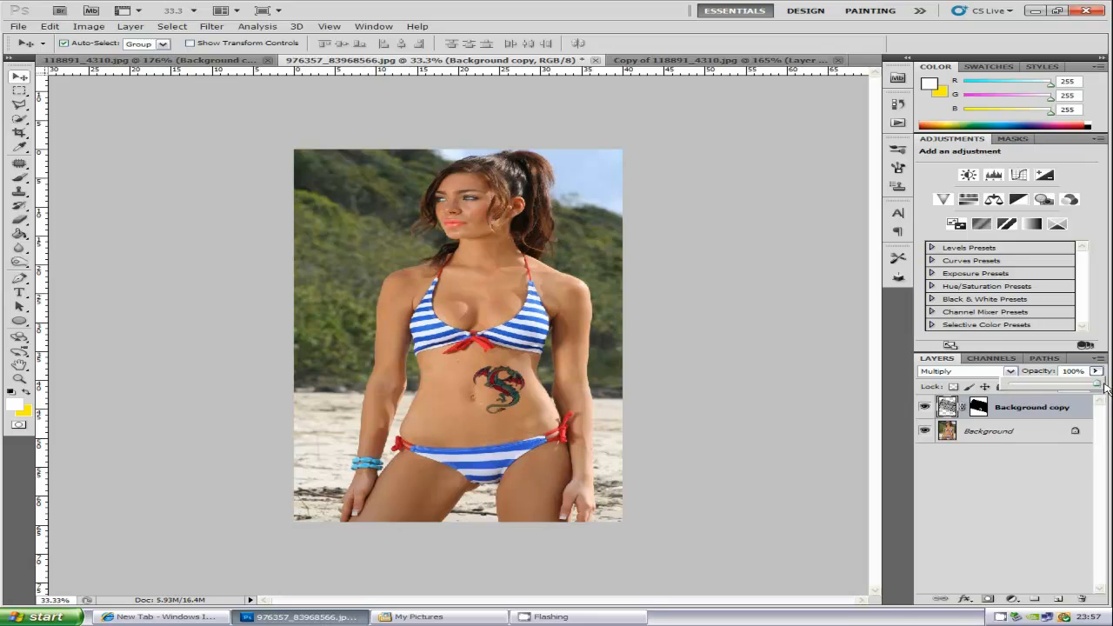
left_click_drag(1087, 387, 1049, 387)
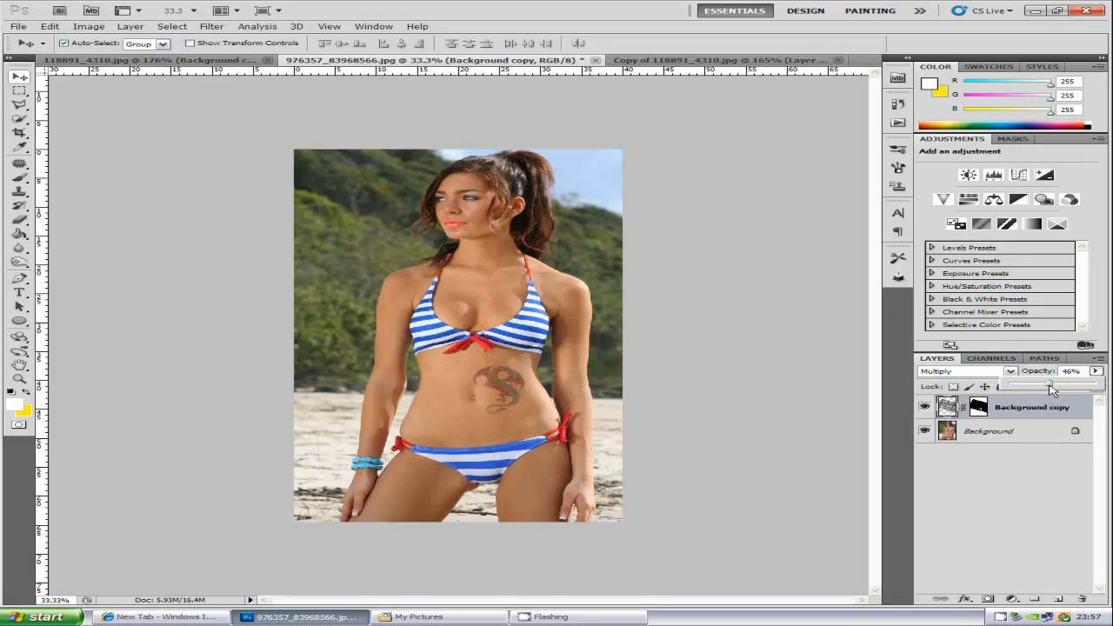
left_click_drag(1048, 386, 1063, 386)
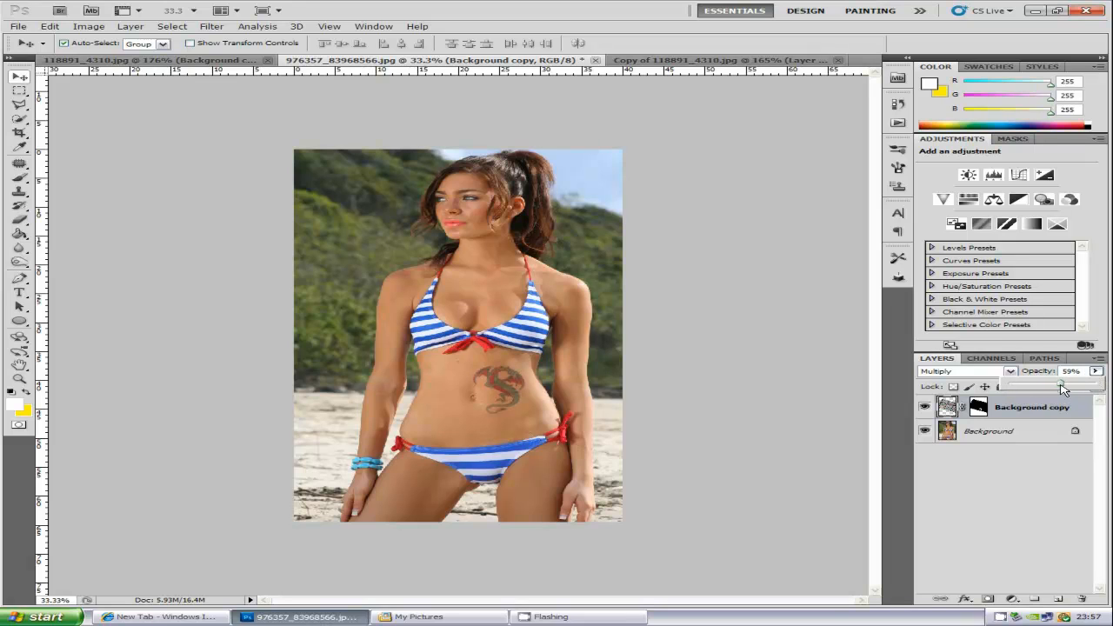
left_click(1065, 387)
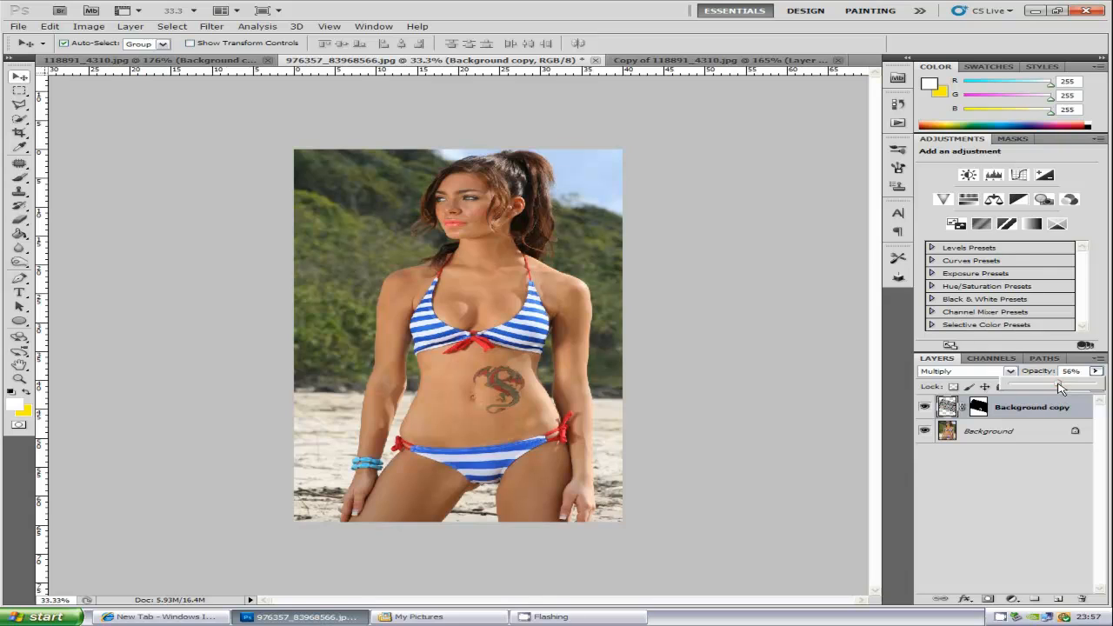
left_click_drag(1061, 387, 1052, 387)
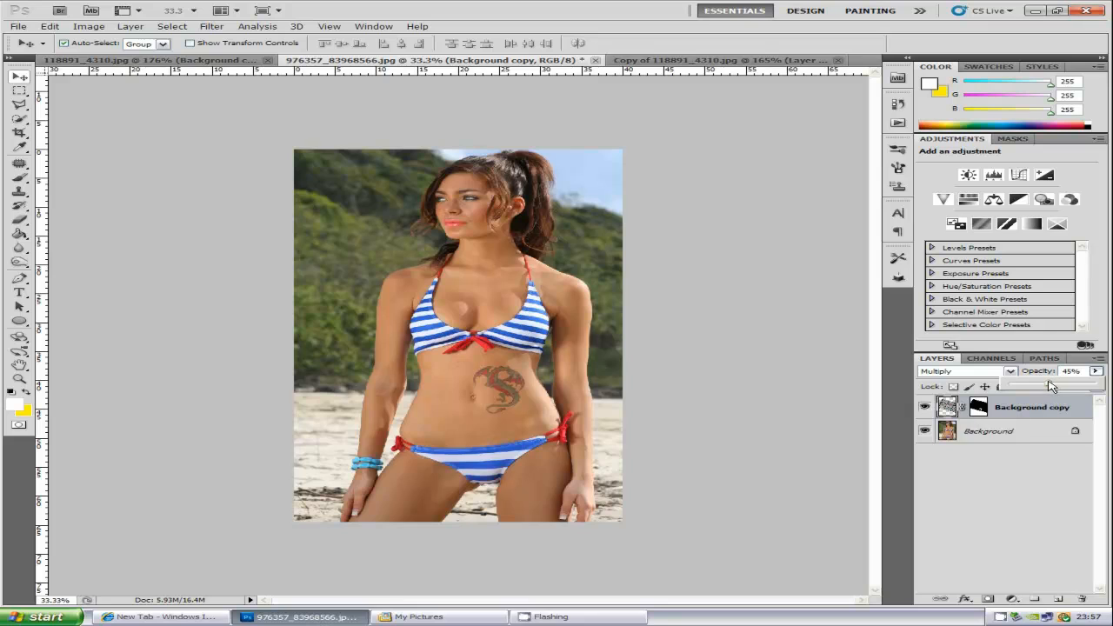
left_click_drag(1071, 371, 1065, 371)
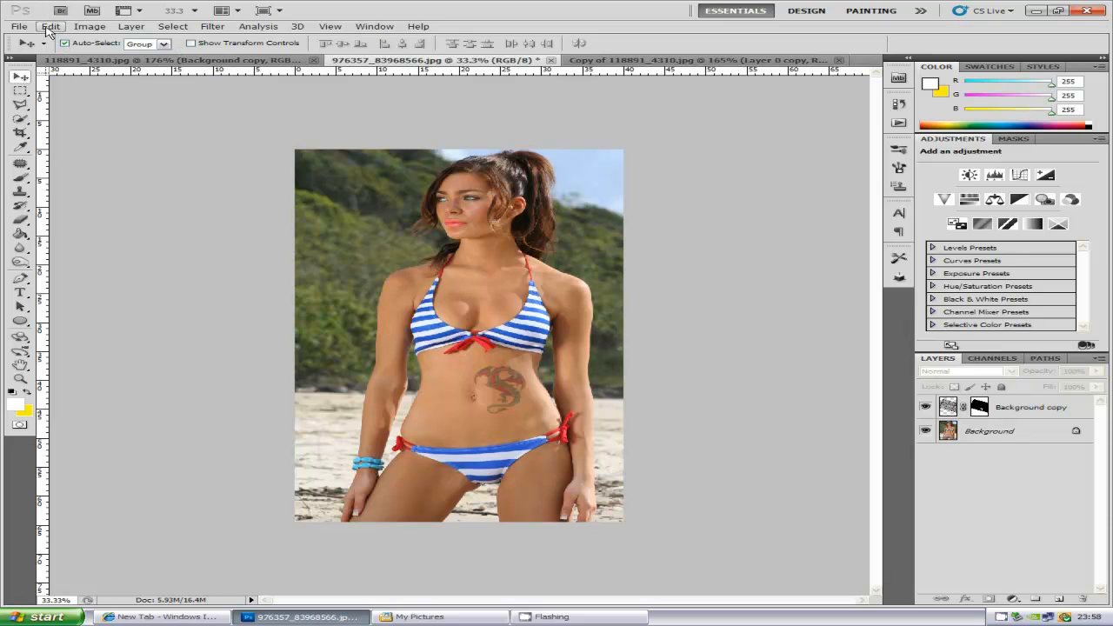
left_click(50, 25)
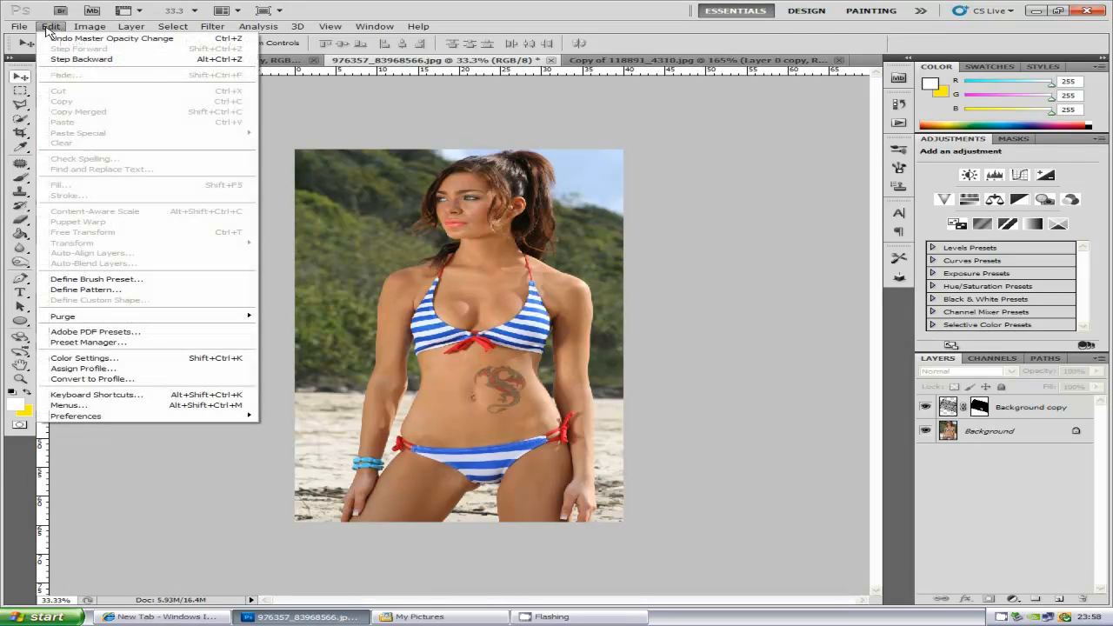
mouse_move(151, 235)
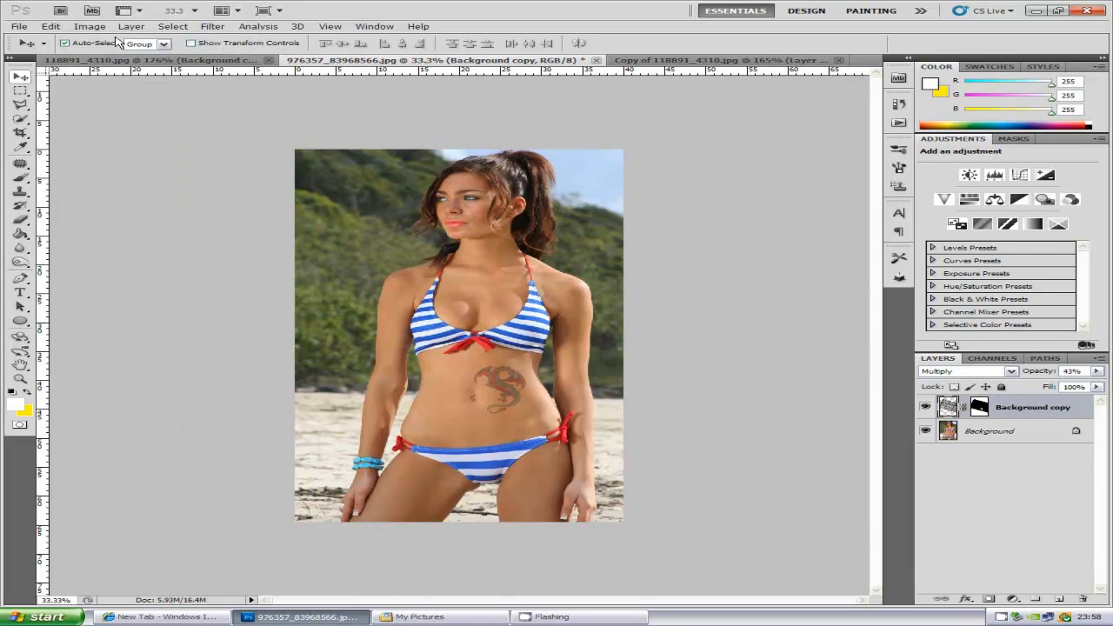
- Perspective-skew the tattoo with Free Transform so it tapers across the stomach, then commit
left_click(49, 25)
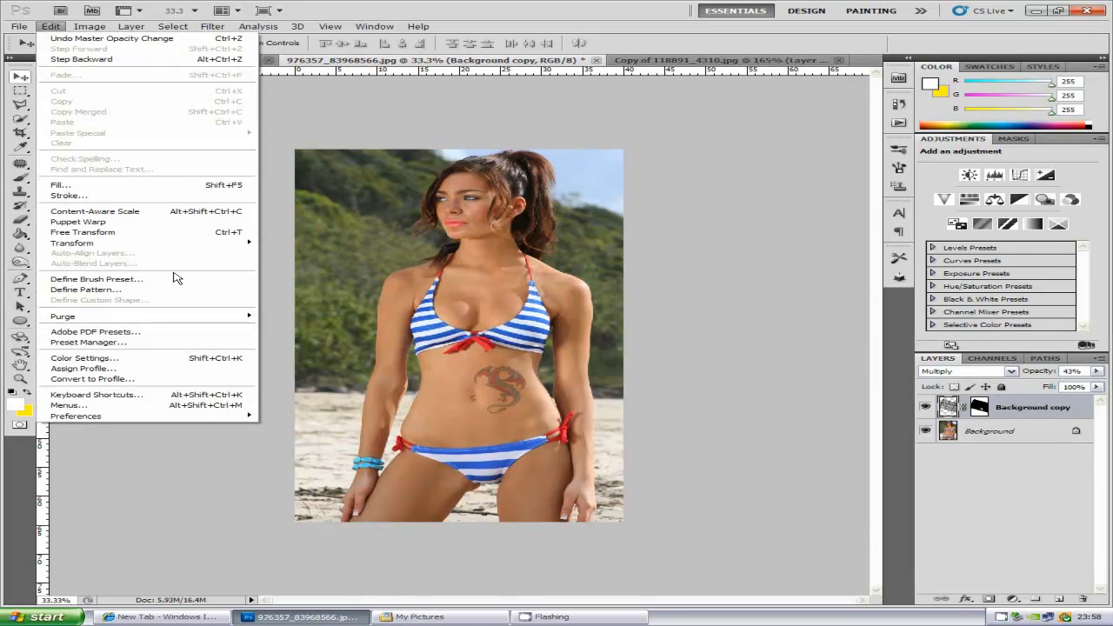
mouse_move(72, 243)
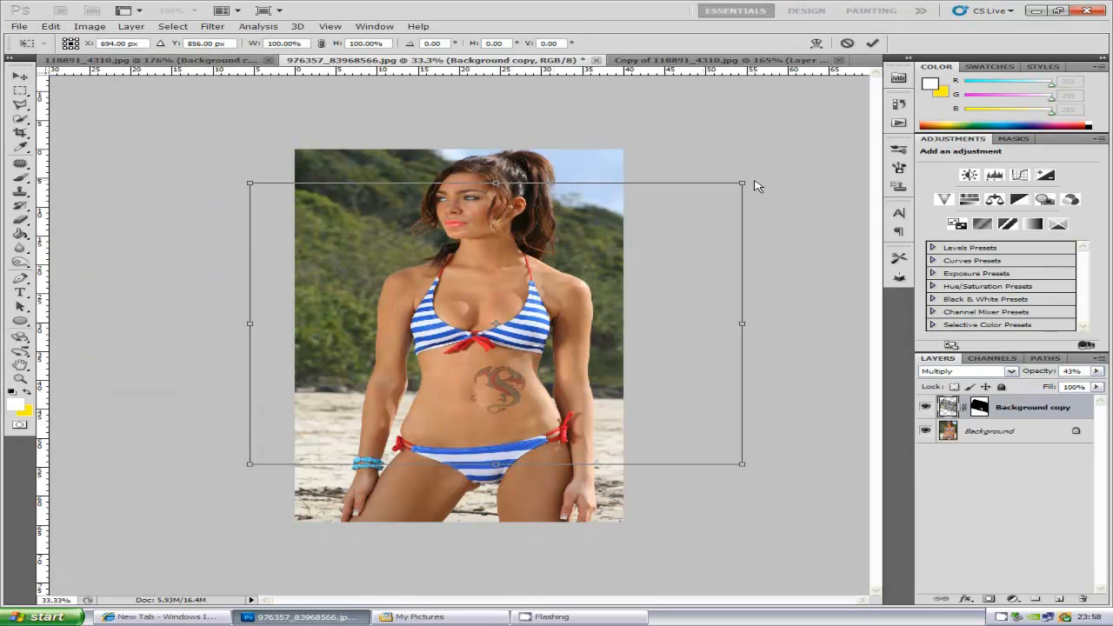
left_click_drag(742, 183, 744, 258)
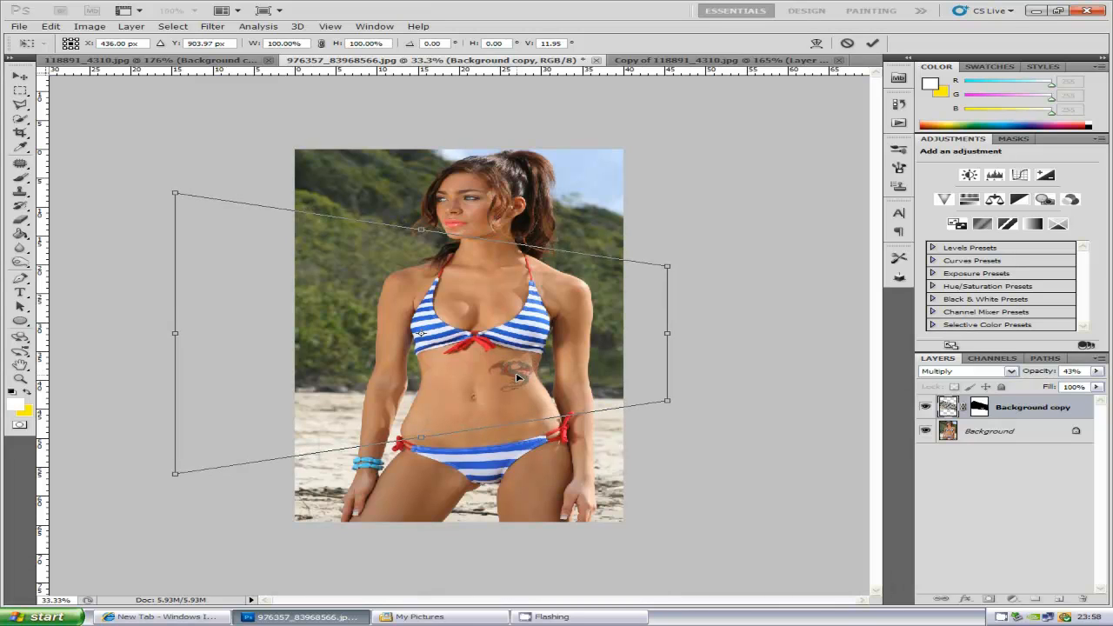
left_click(873, 43)
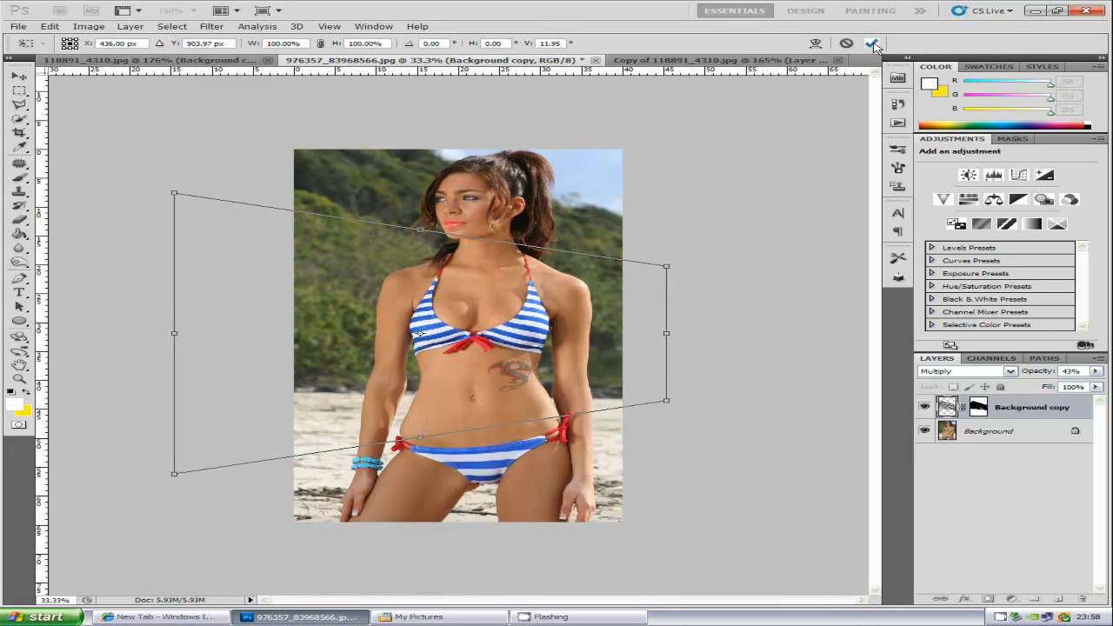
left_click(872, 43)
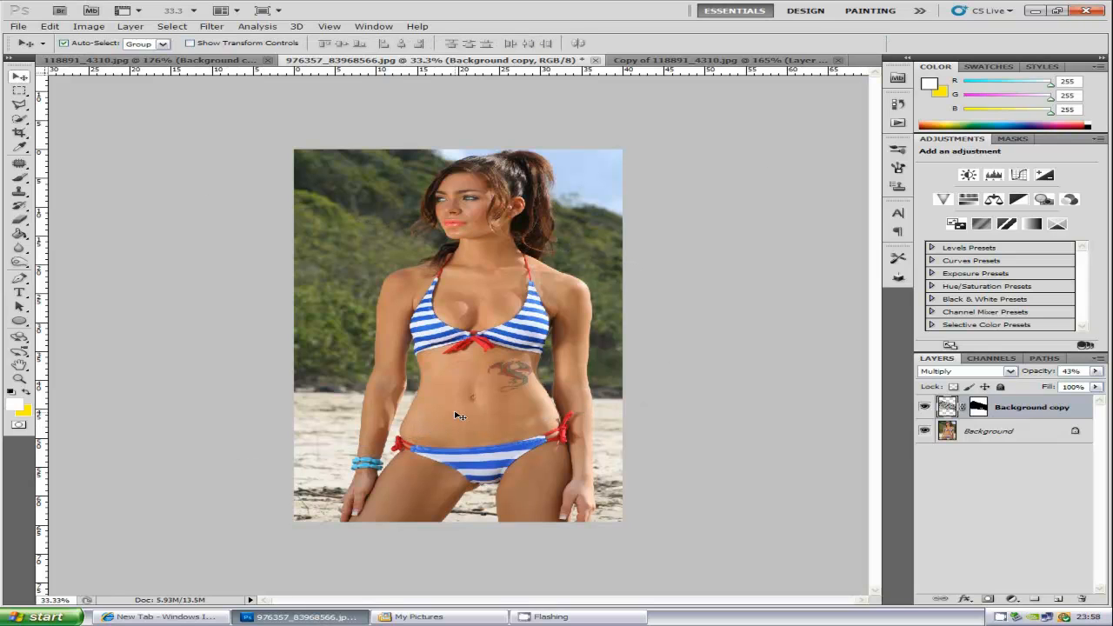
- Scale the tattoo up to about 111% wide and 128% tall
key("ctrl+t")
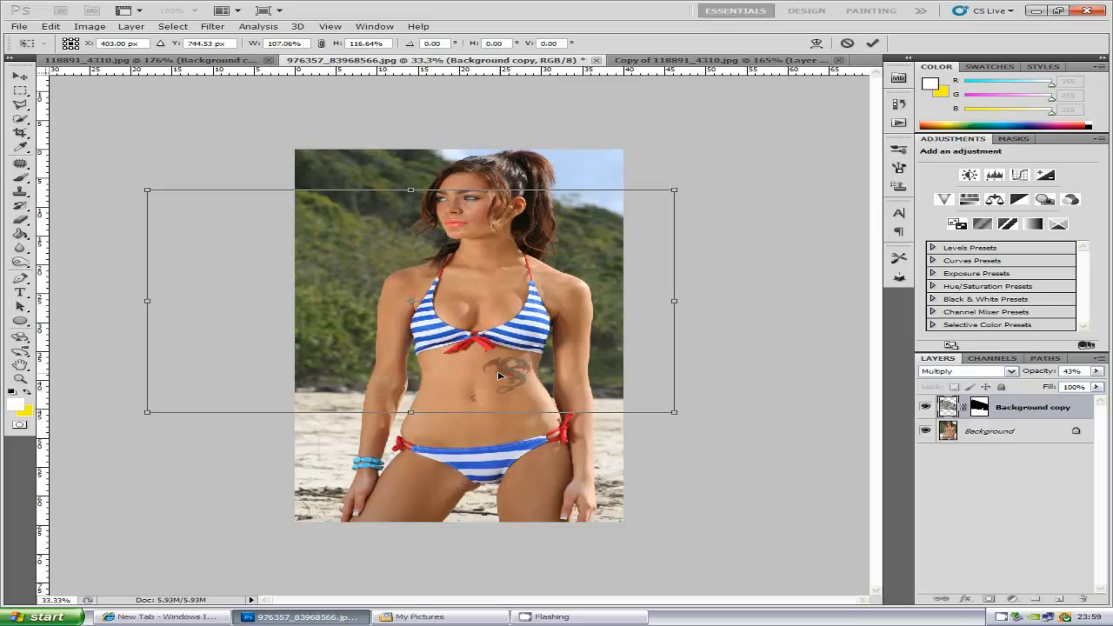
left_click_drag(146, 411, 129, 435)
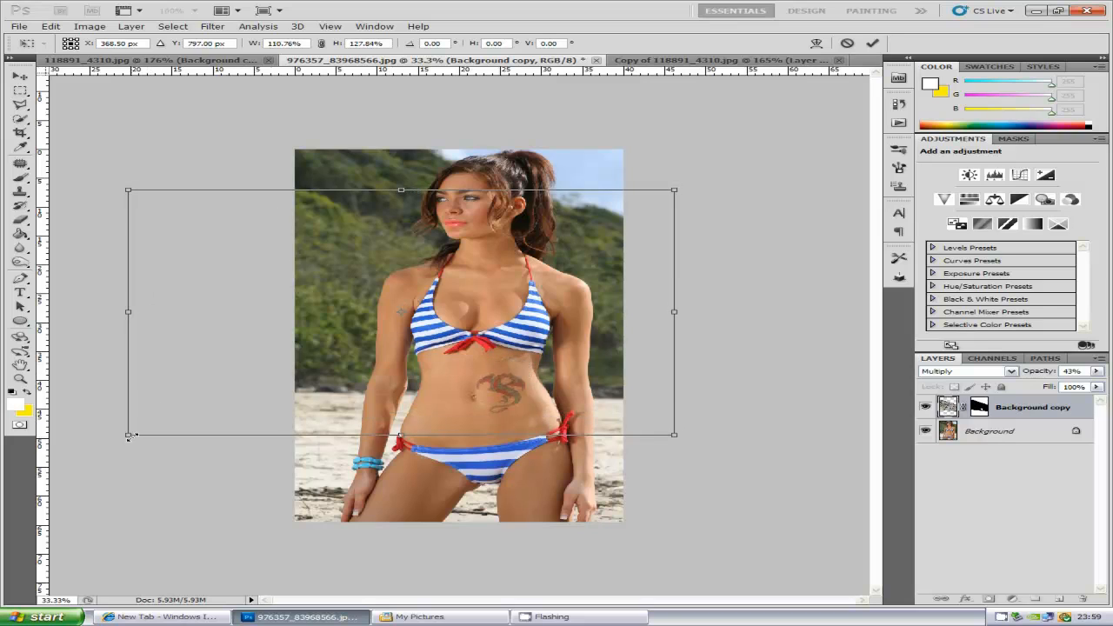